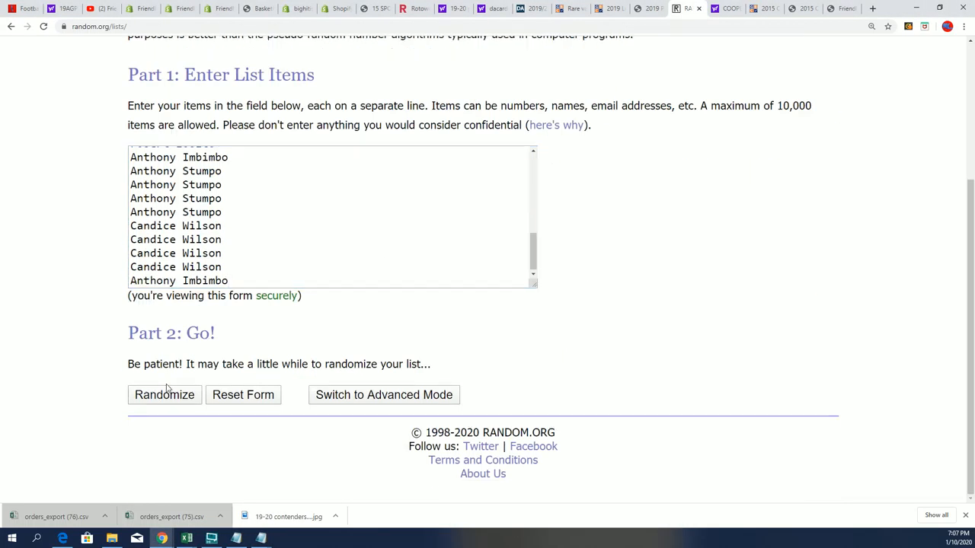
Randomize the 32-name list, then reshuffle with Again! until seven randomizations are reported.
left_click(164, 394)
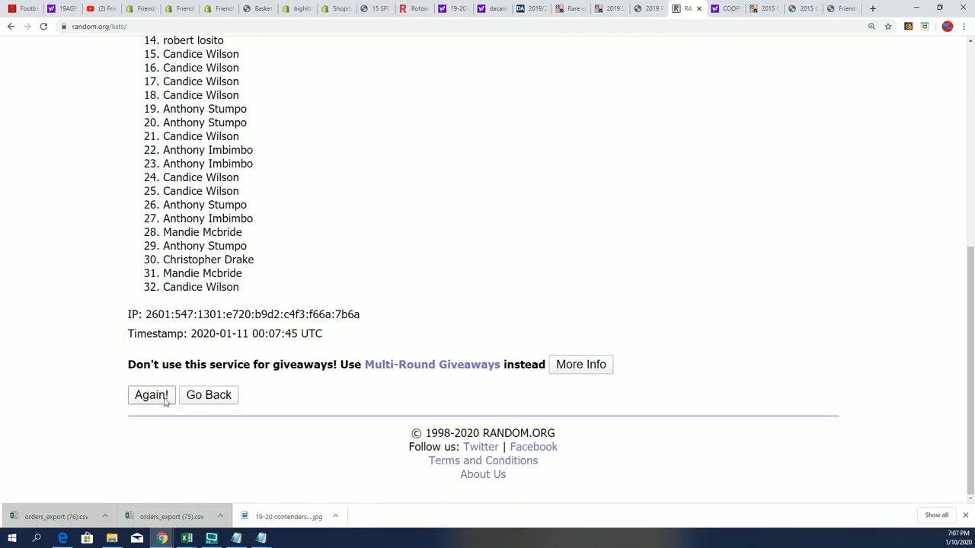
left_click(151, 394)
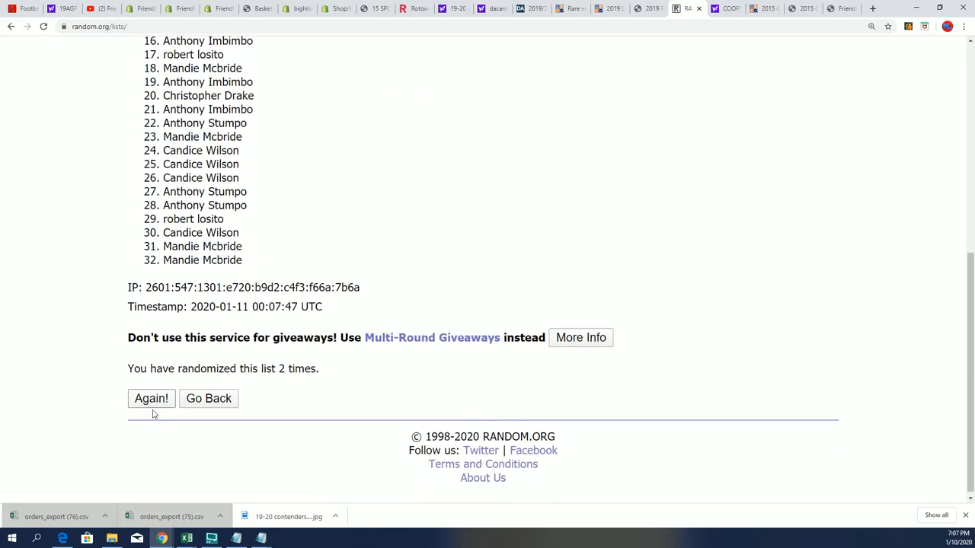
left_click(151, 398)
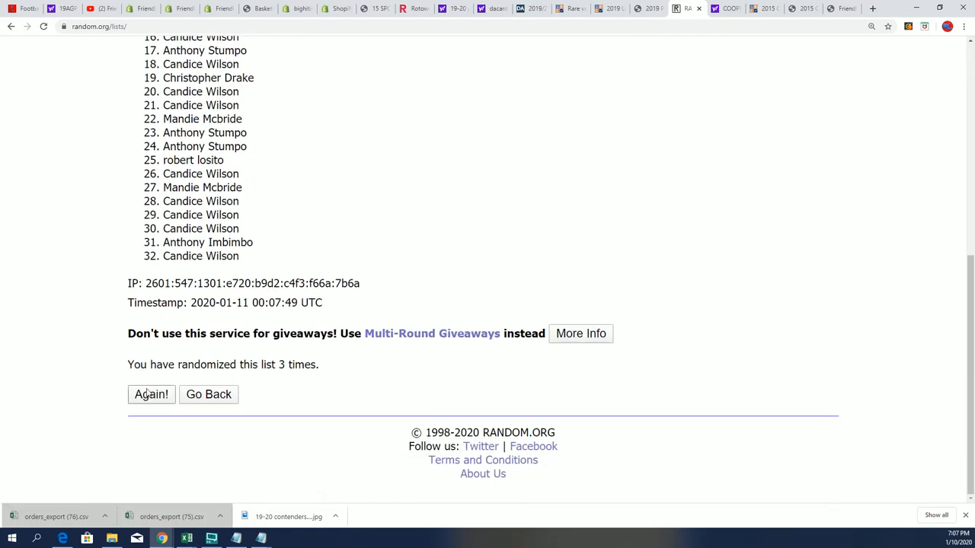
left_click(150, 393)
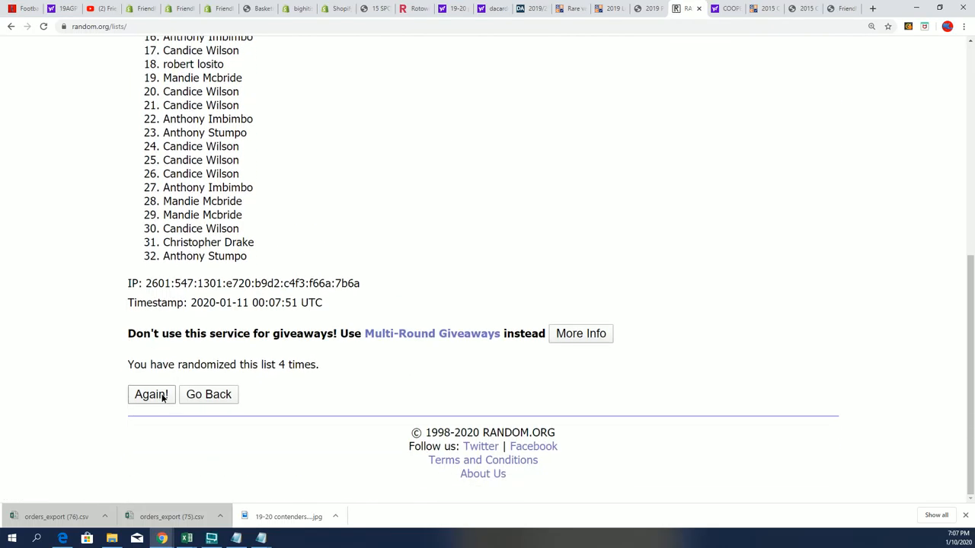
left_click(151, 393)
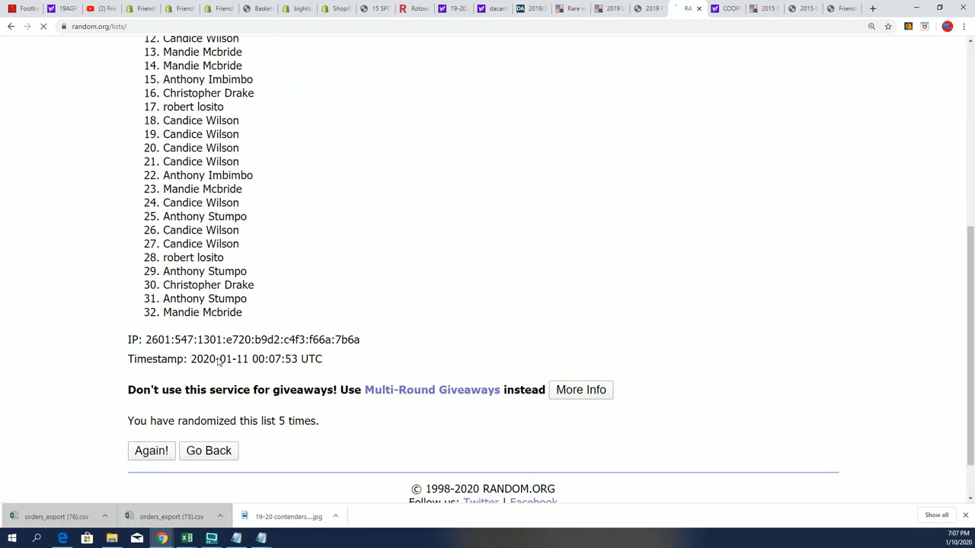
left_click(151, 451)
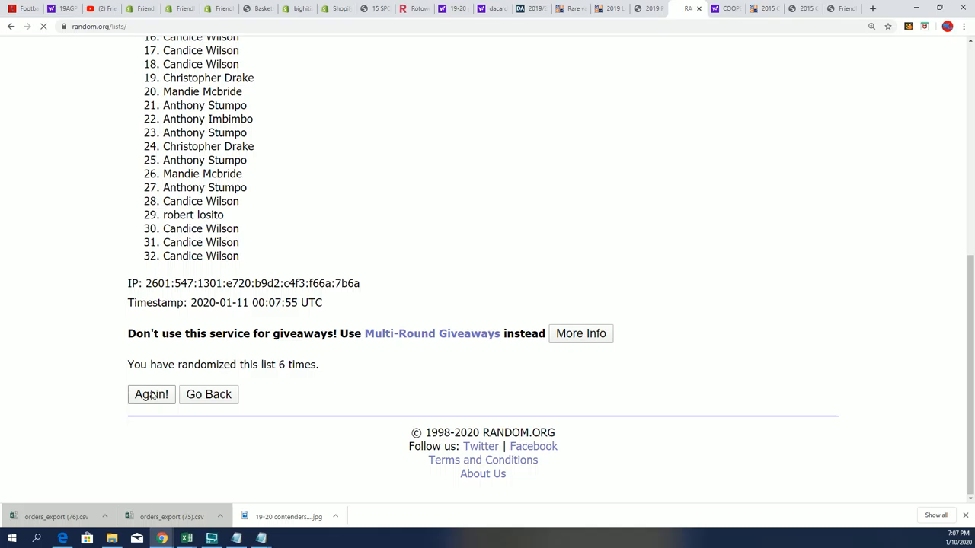
left_click(151, 394)
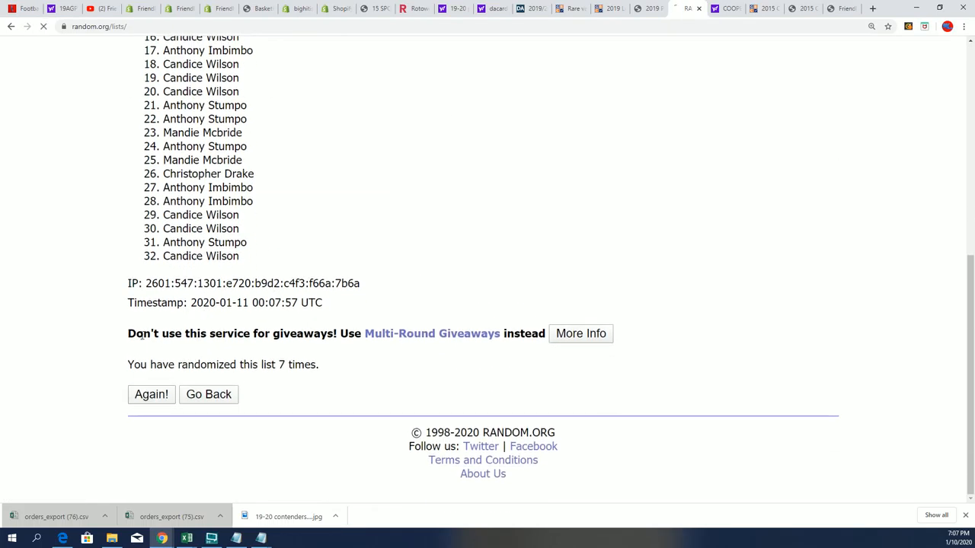
left_click(151, 394)
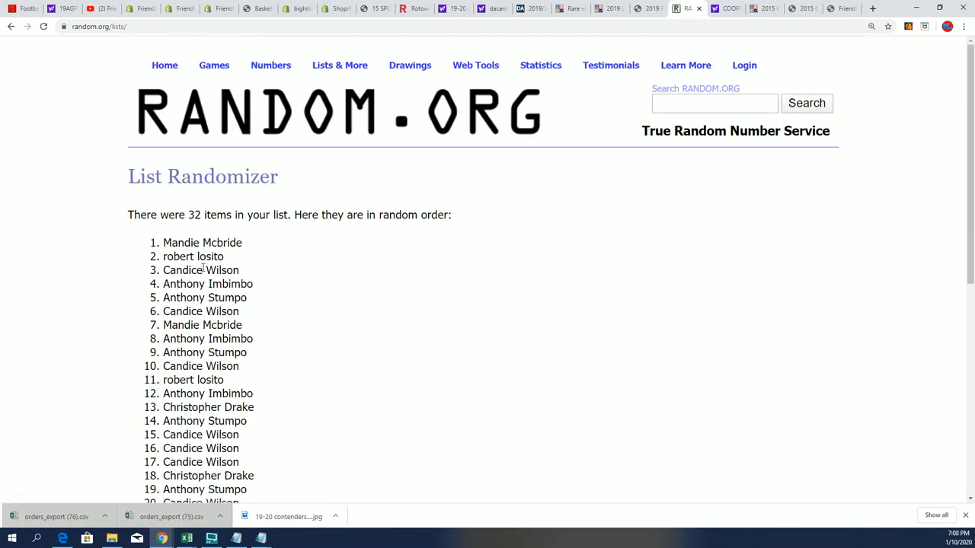
scroll("down", 3)
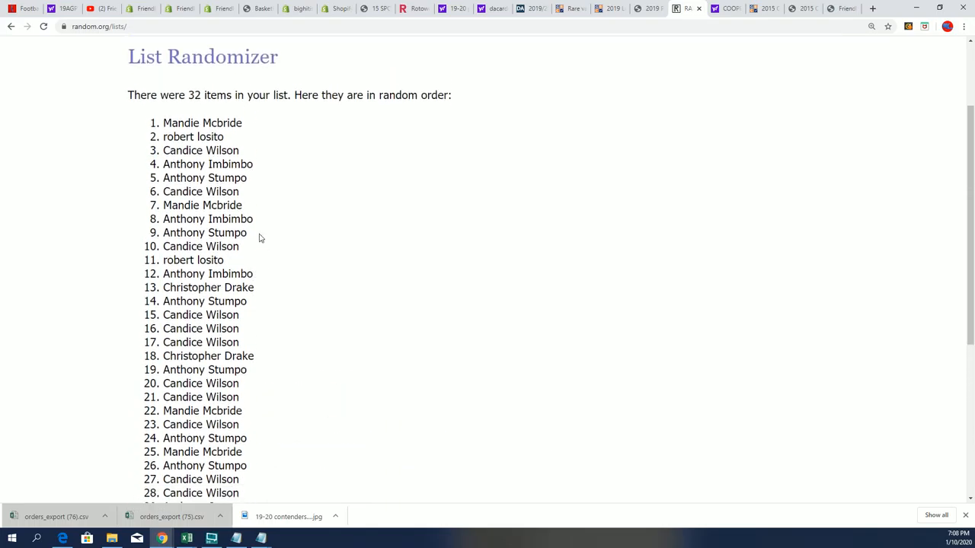
scroll("down", 3)
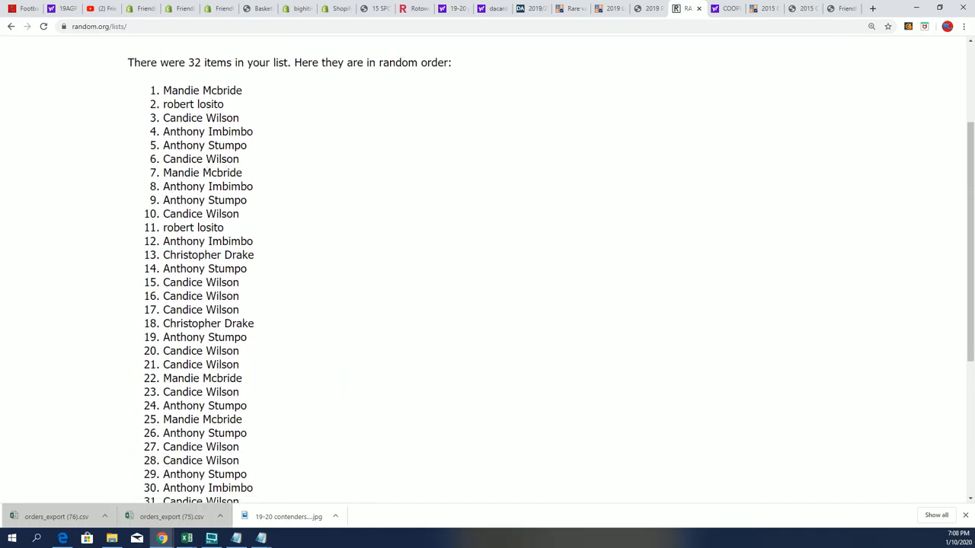